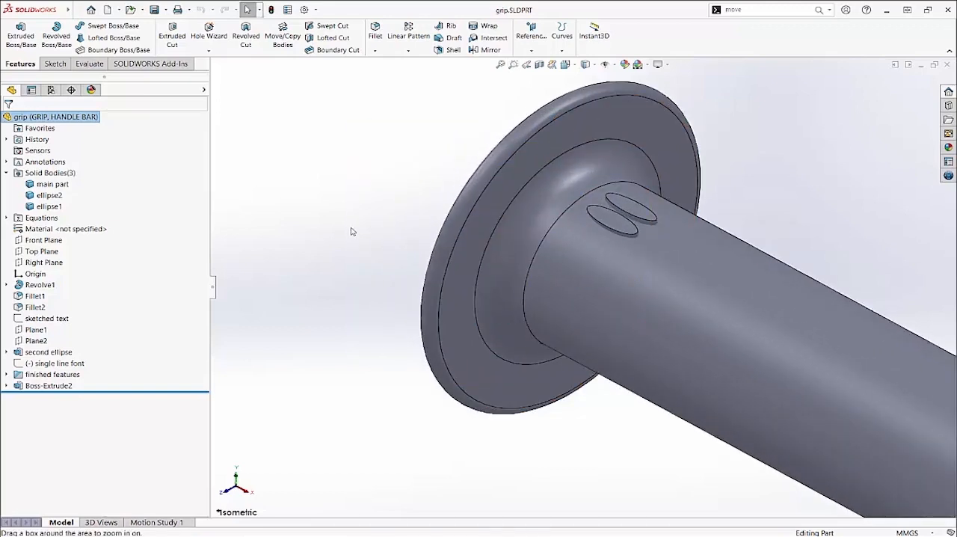
- Select the second elliptical body under Solid Bodies in the FeatureManager tree
left_click(49, 207)
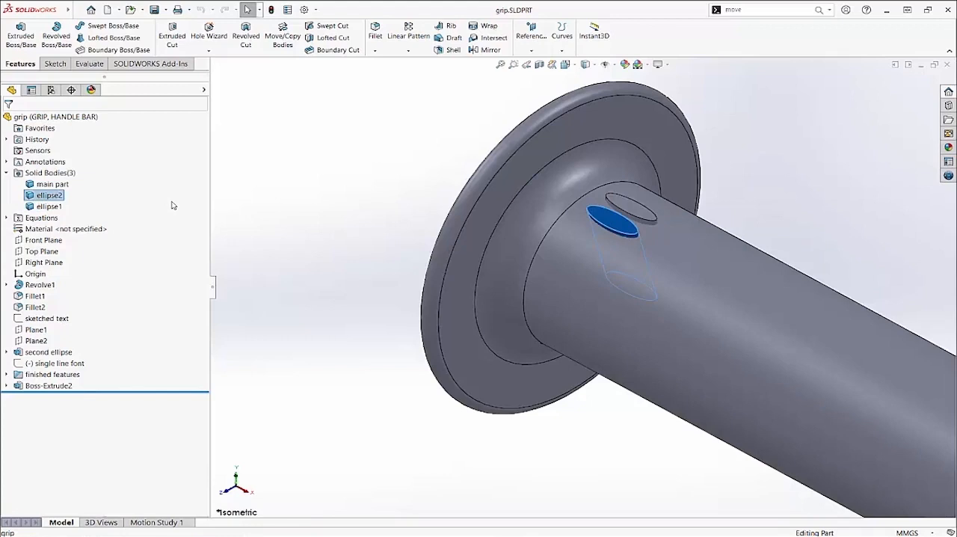
mouse_move(251, 142)
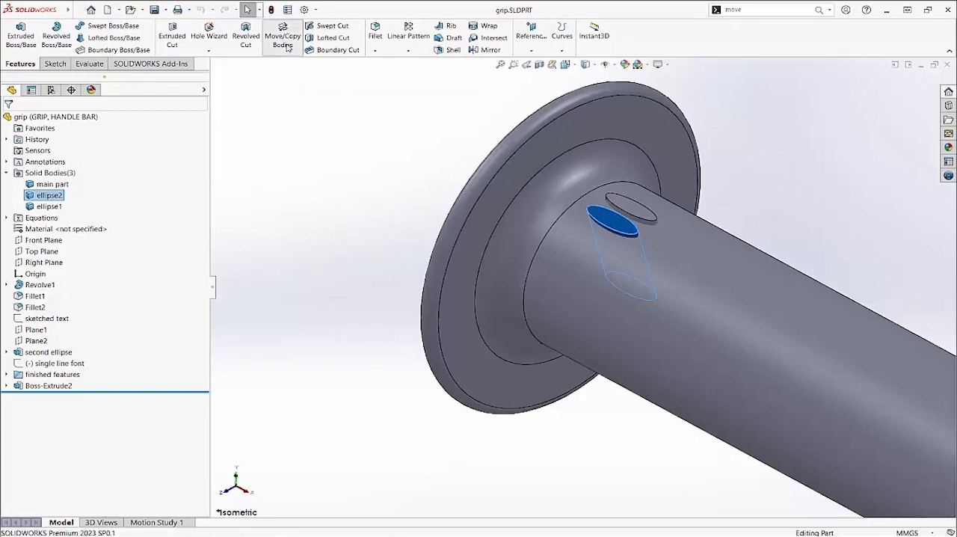
- Move the selected ellipse body with Delta X driven by the global variable 'distance'
left_click(281, 38)
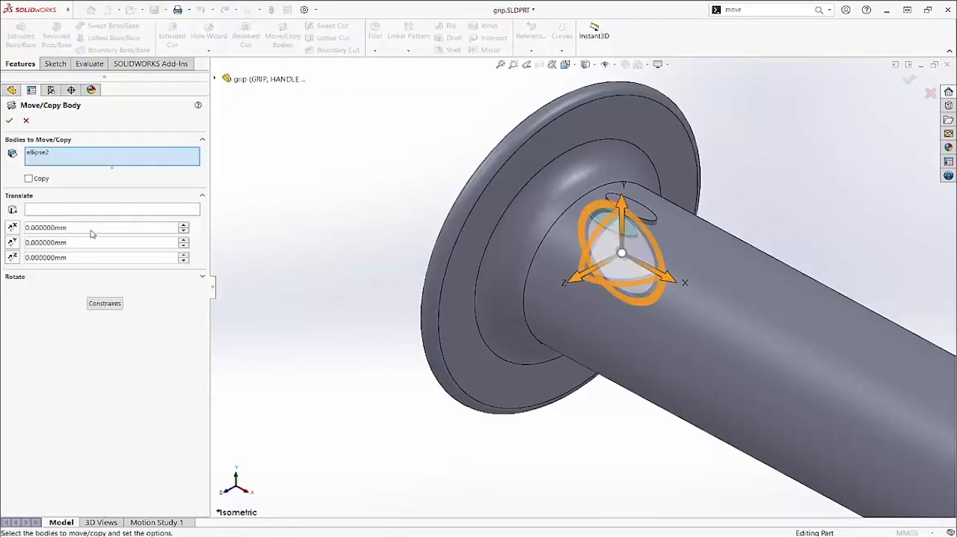
left_click(98, 227)
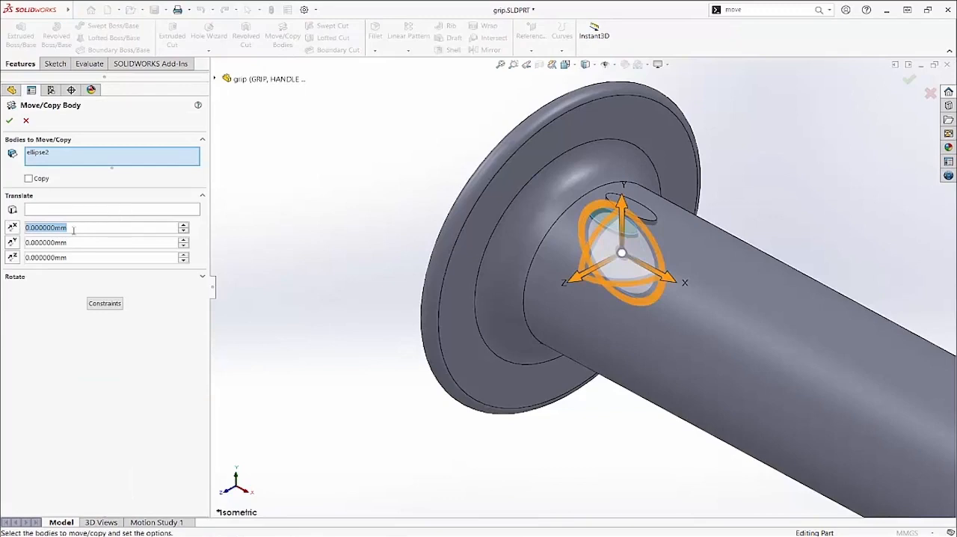
mouse_move(102, 227)
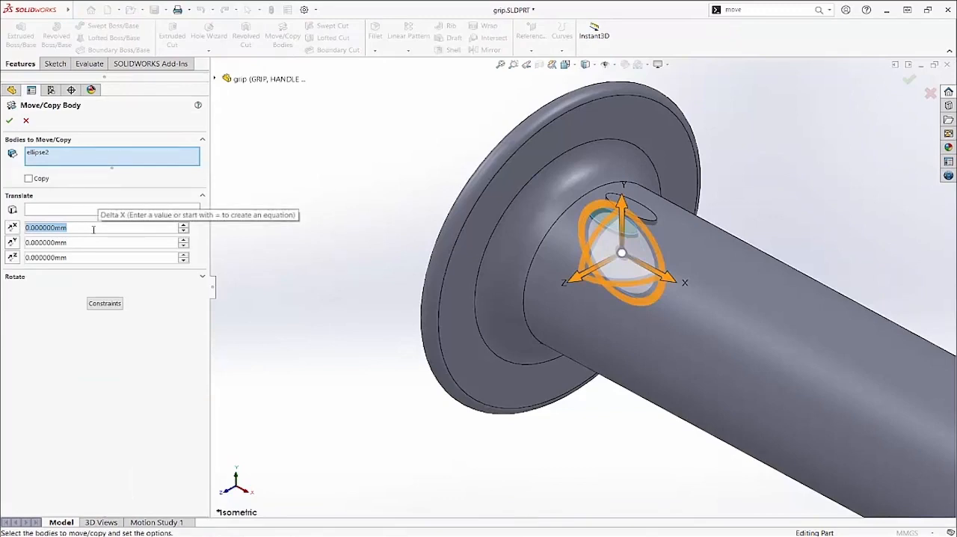
type("=")
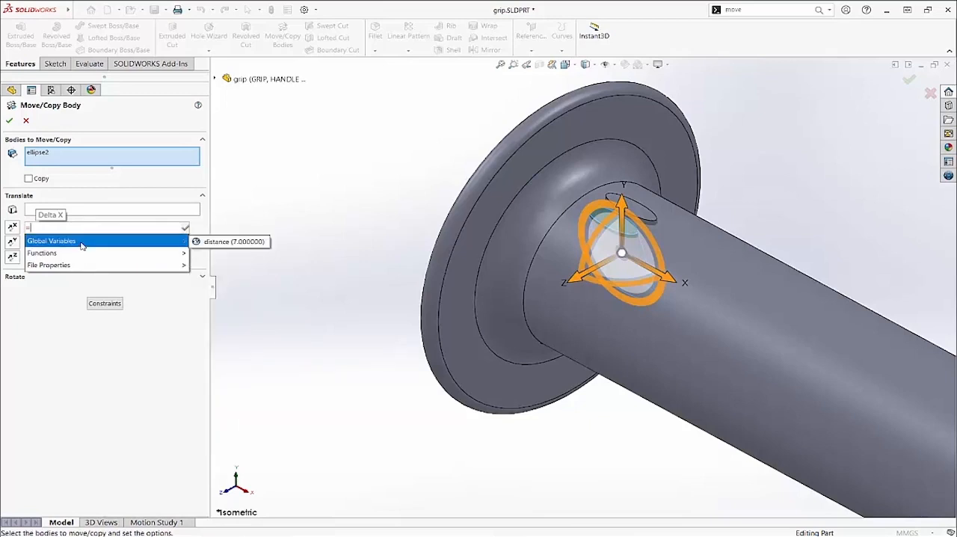
left_click(217, 241)
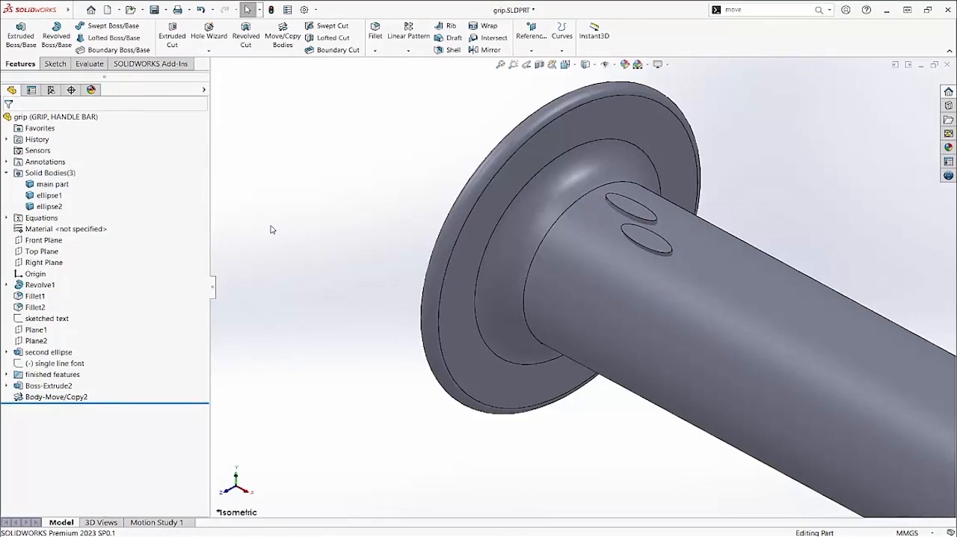
mouse_move(281, 253)
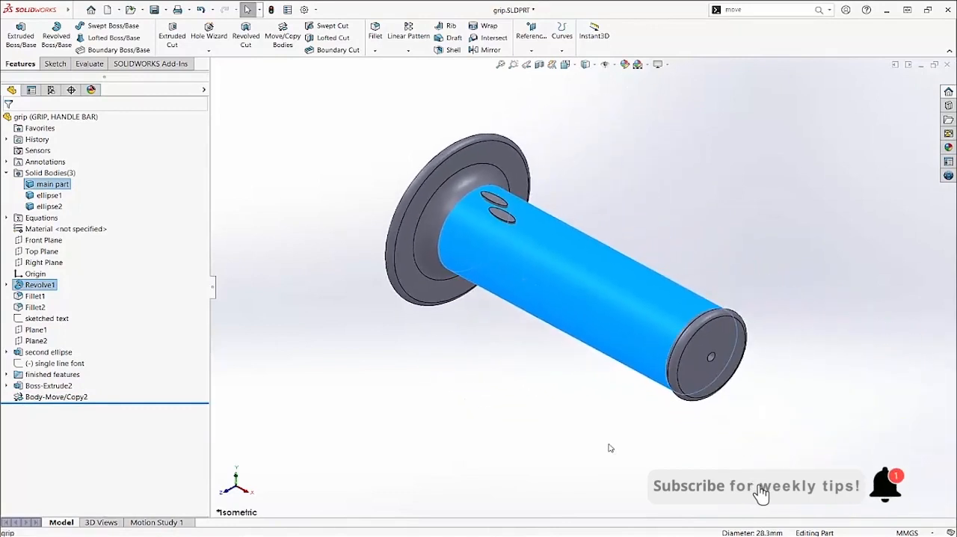
- Clear the selection and show the ConfigurationManager listing the 'start' configuration
left_click(142, 156)
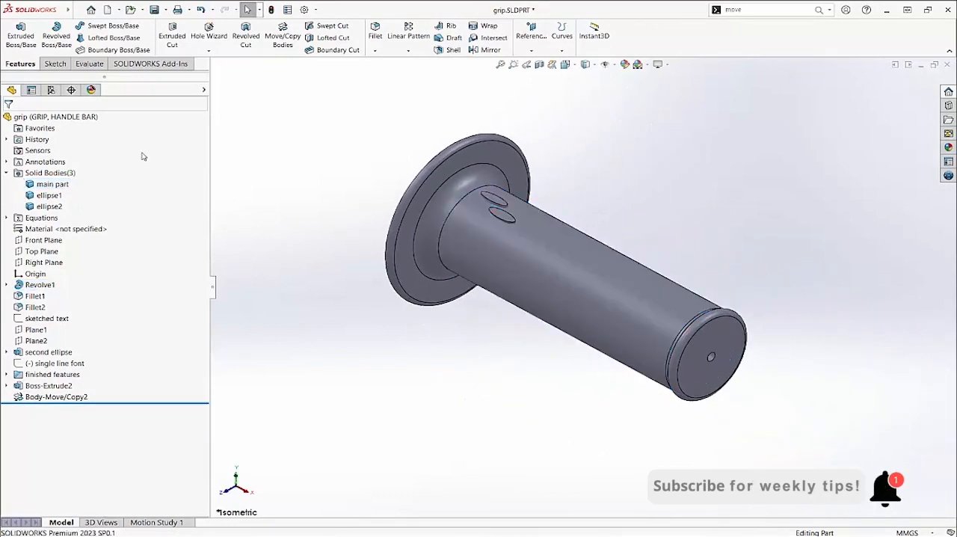
left_click(50, 90)
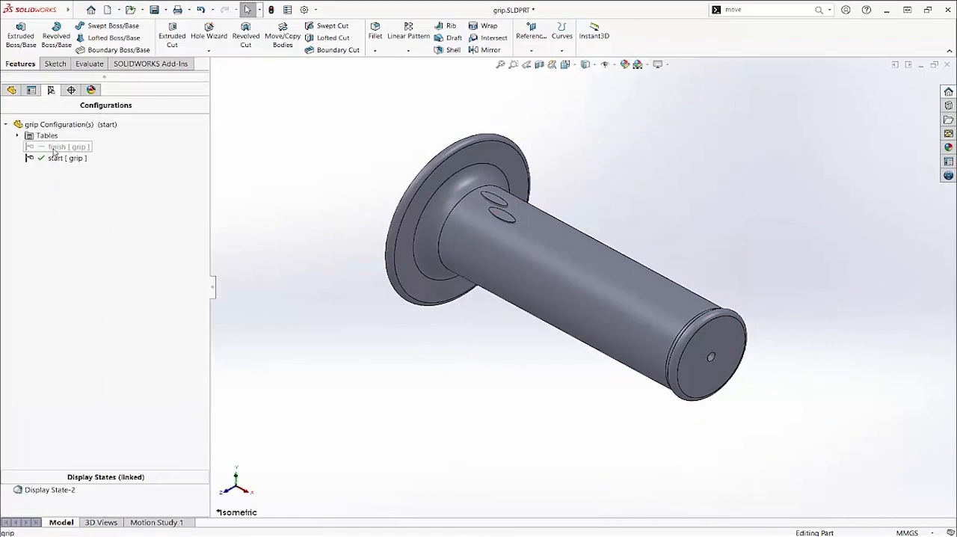